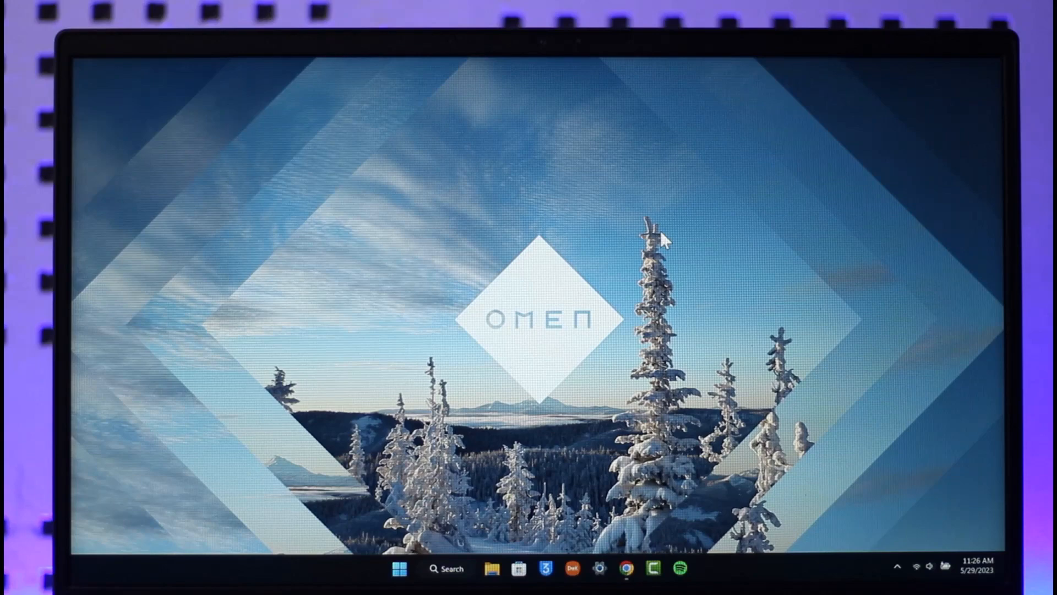
{"action": "mouse_move", "coordinate": [632, 225]}
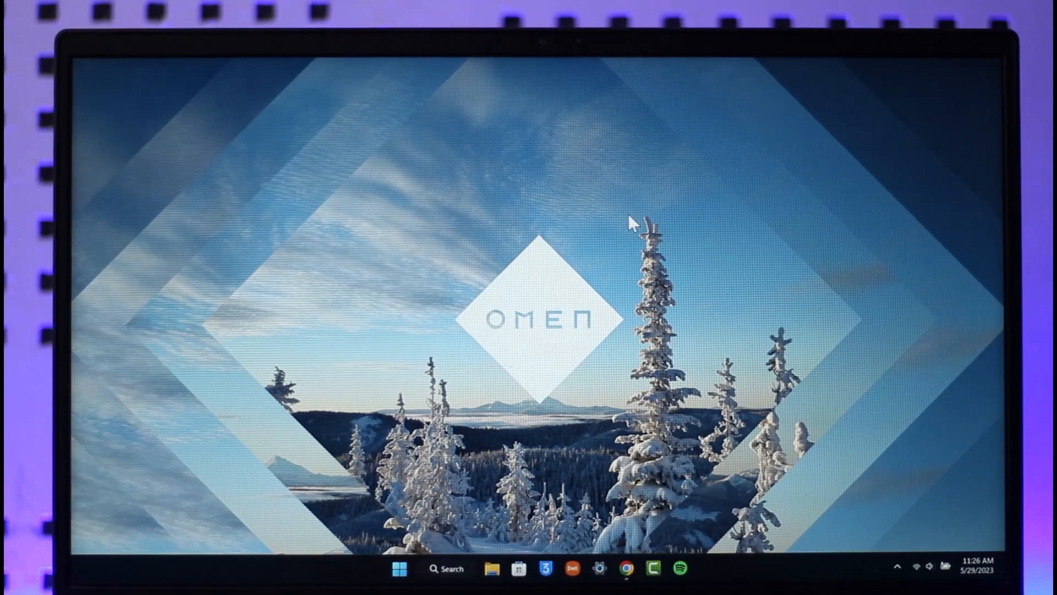
Step: Open ubisoft.com and show the profile panel scrolled down to Account Management
{"action": "left_click", "coordinate": [627, 568]}
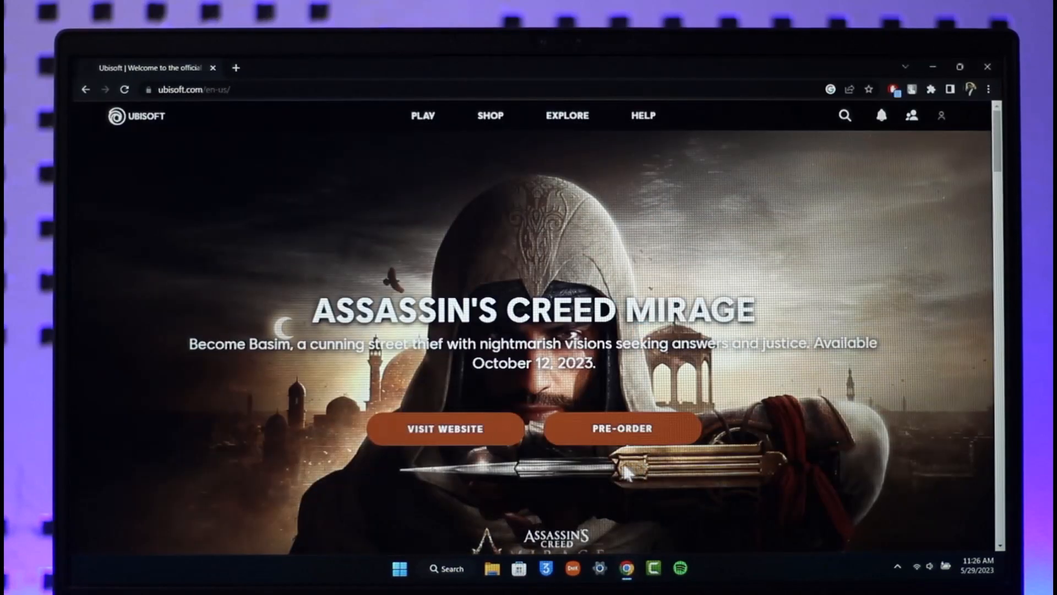
{"action": "mouse_move", "coordinate": [251, 108]}
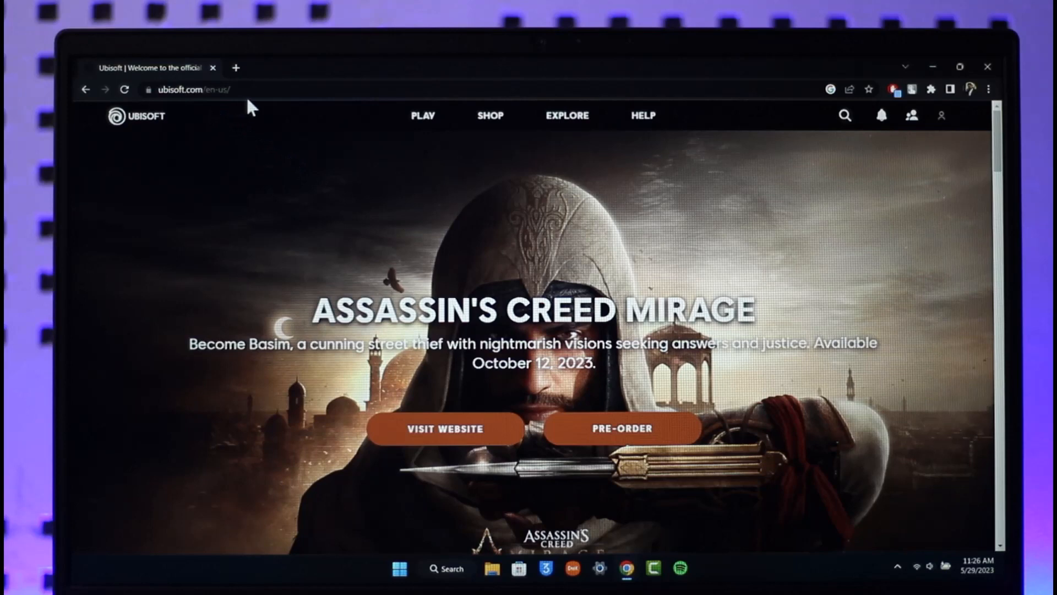
{"action": "mouse_move", "coordinate": [334, 298]}
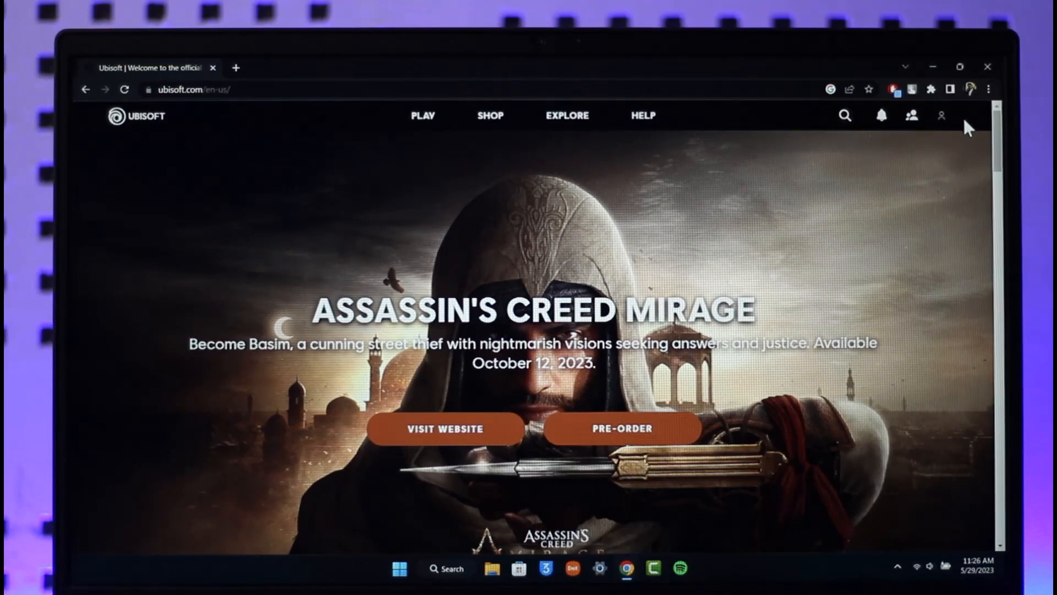
{"action": "left_click", "coordinate": [941, 115]}
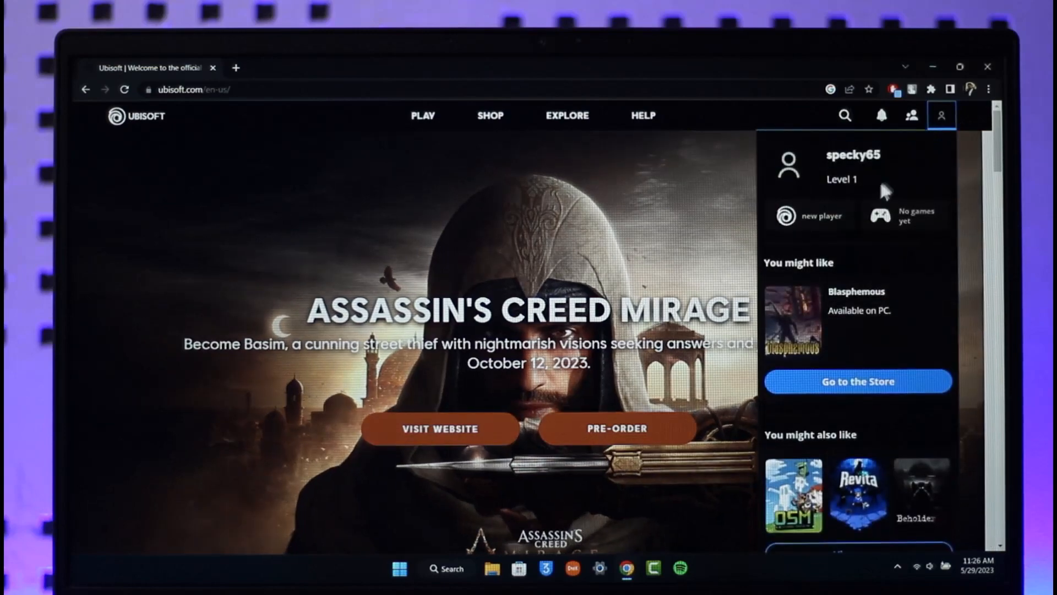
{"action": "scroll", "scroll_direction": "down", "scroll_amount": 3}
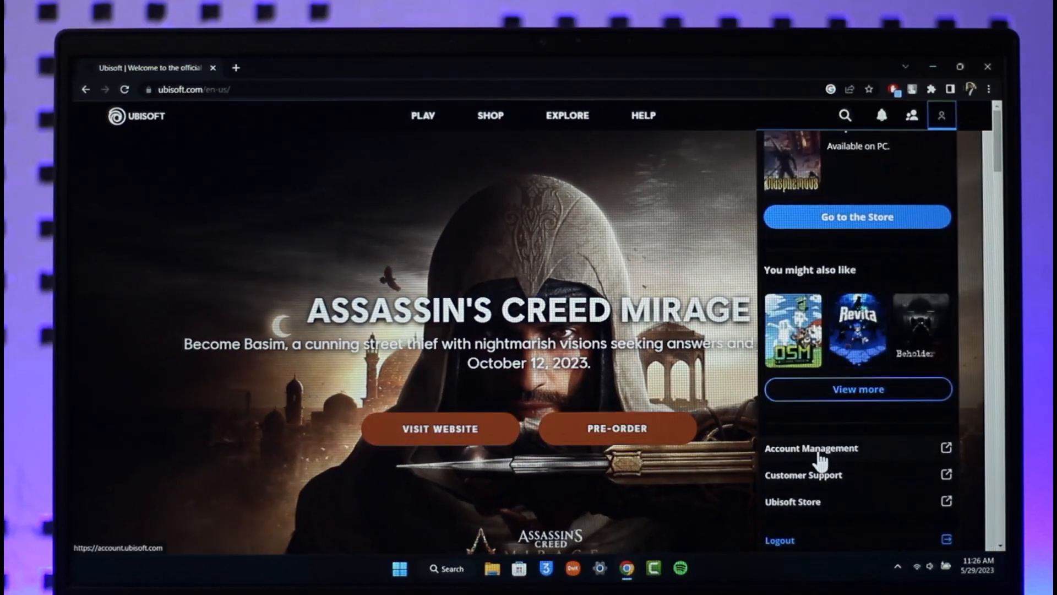
Step: Go to Account information in Account Management and scroll to the Linked accounts section
{"action": "left_click", "coordinate": [811, 447]}
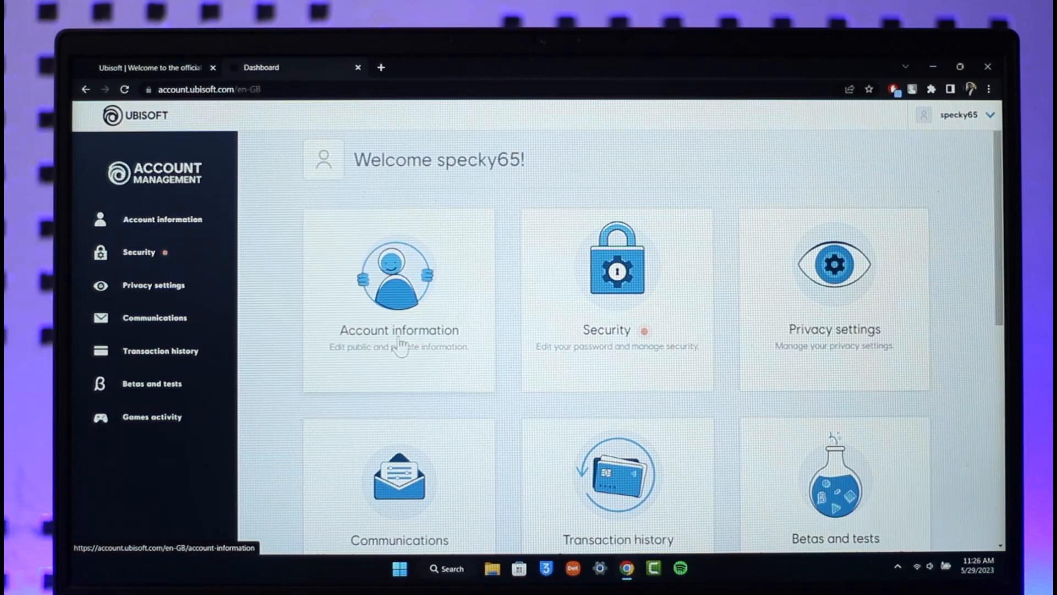
{"action": "left_click", "coordinate": [399, 297]}
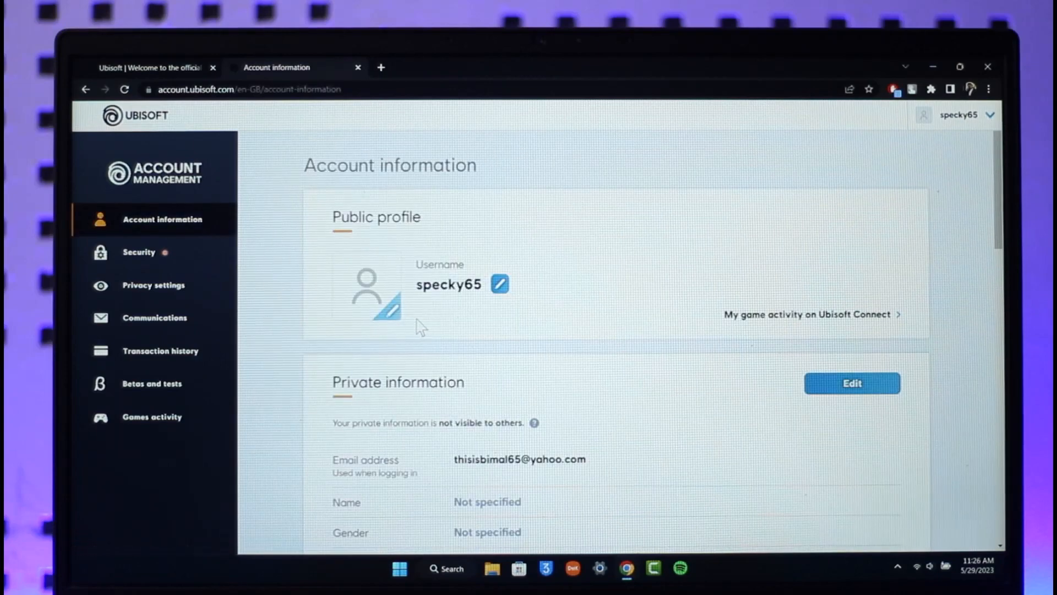
{"action": "scroll", "scroll_direction": "down", "scroll_amount": 3}
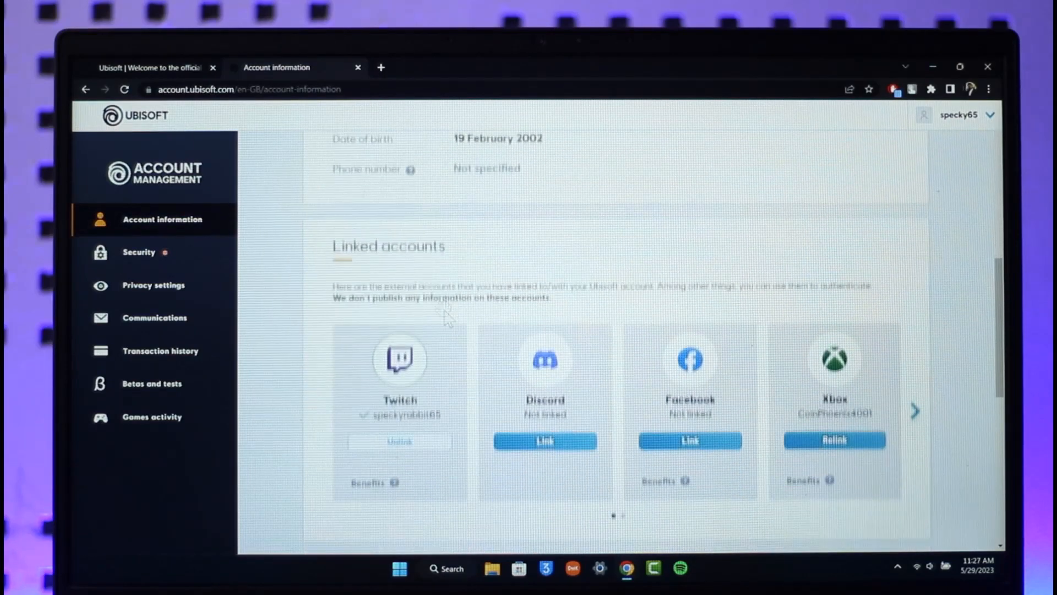
{"action": "scroll", "scroll_direction": "down", "scroll_amount": 3}
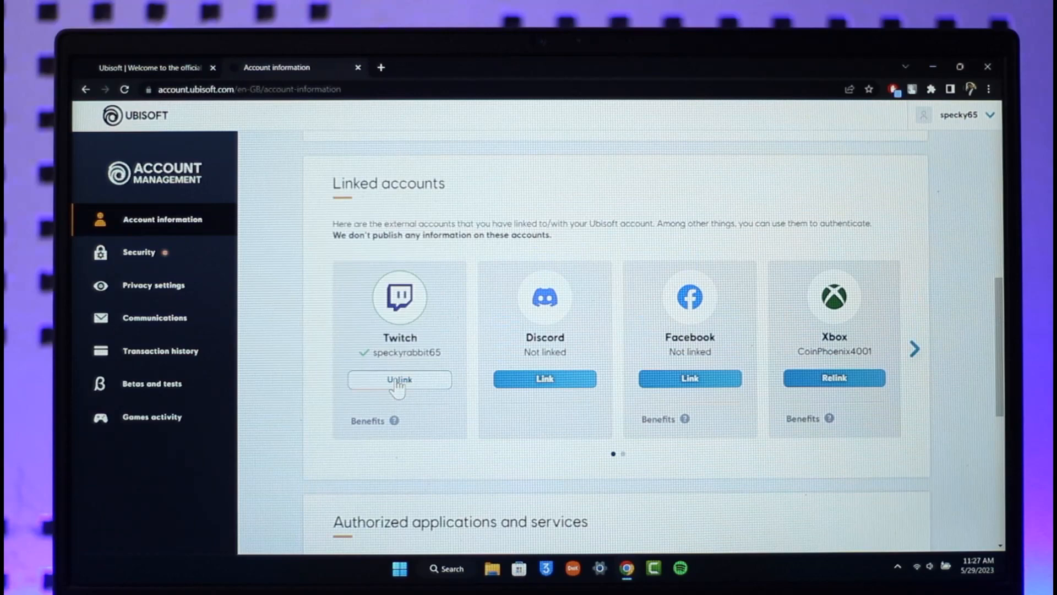
Step: Unlink Twitch and confirm in the dialog so it shows Not linked
{"action": "left_click", "coordinate": [399, 378]}
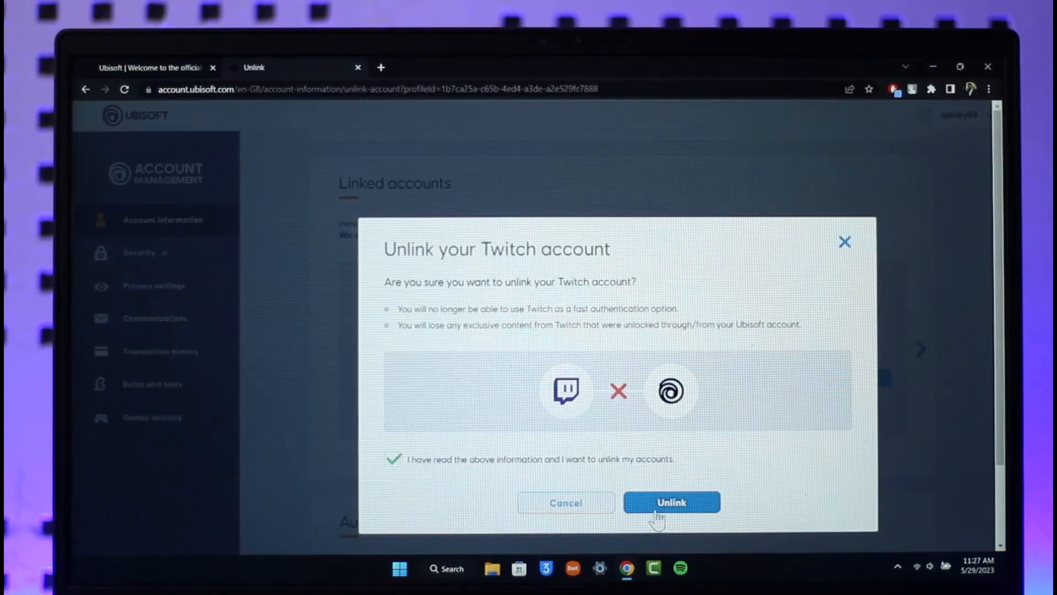
{"action": "left_click", "coordinate": [671, 502]}
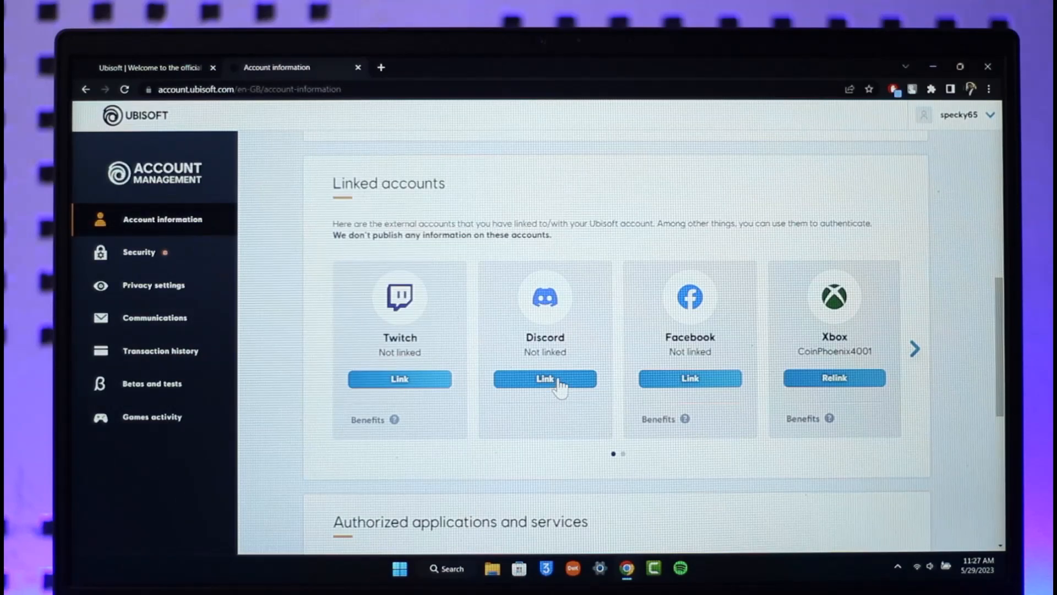
Step: Browse the linked services carousel, then close the Account Management tab
{"action": "left_click", "coordinate": [915, 349]}
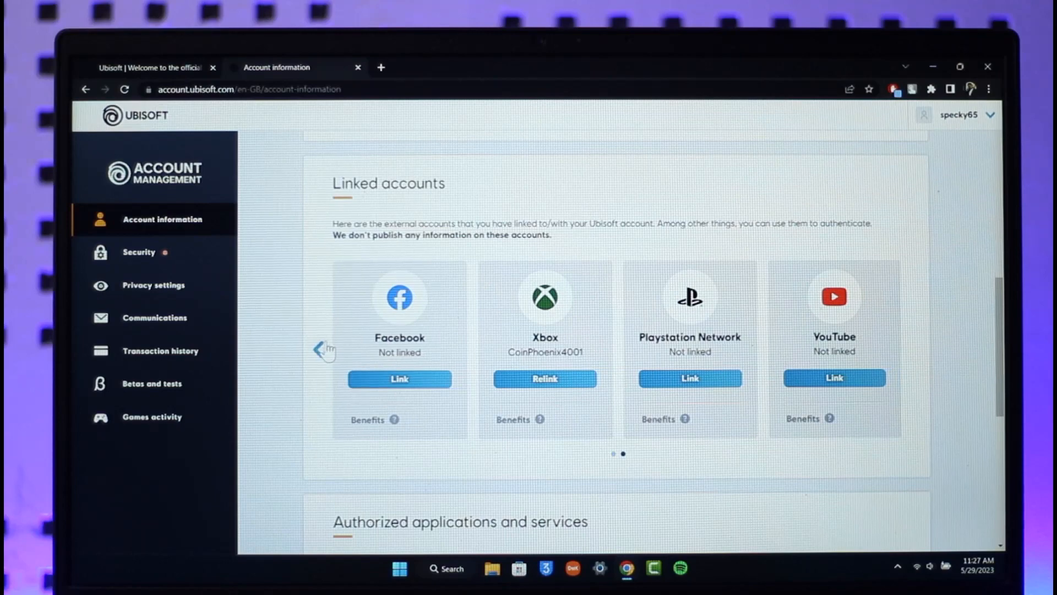
{"action": "left_click", "coordinate": [323, 349]}
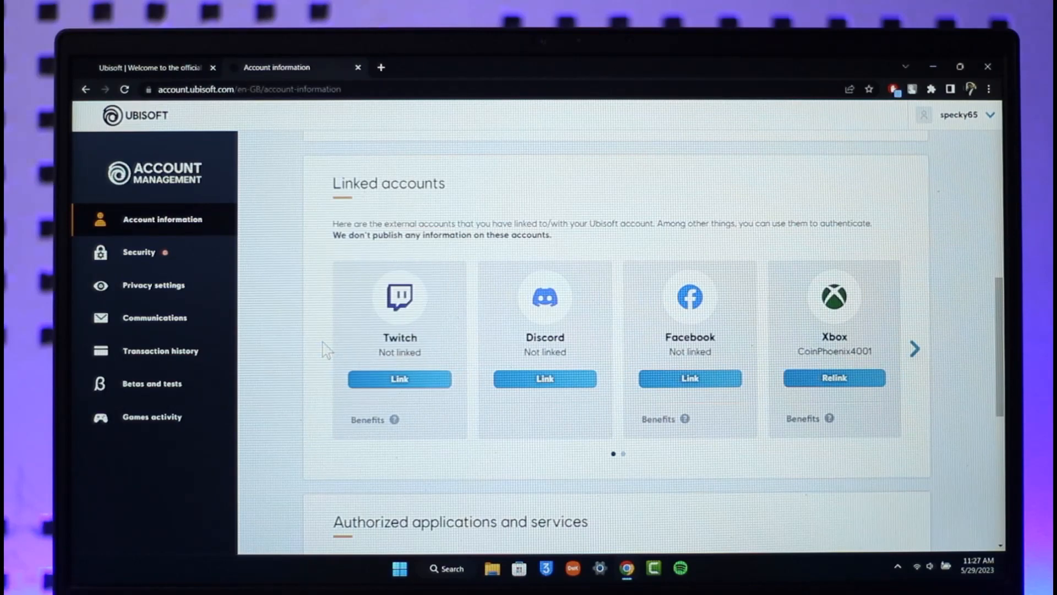
{"action": "left_click", "coordinate": [125, 88]}
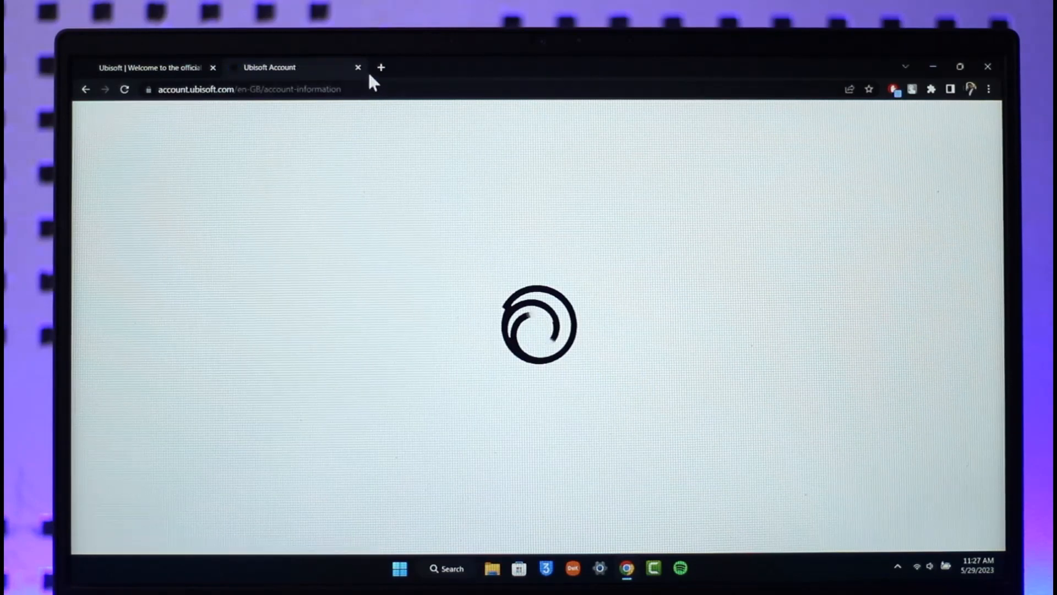
{"action": "left_click", "coordinate": [357, 67]}
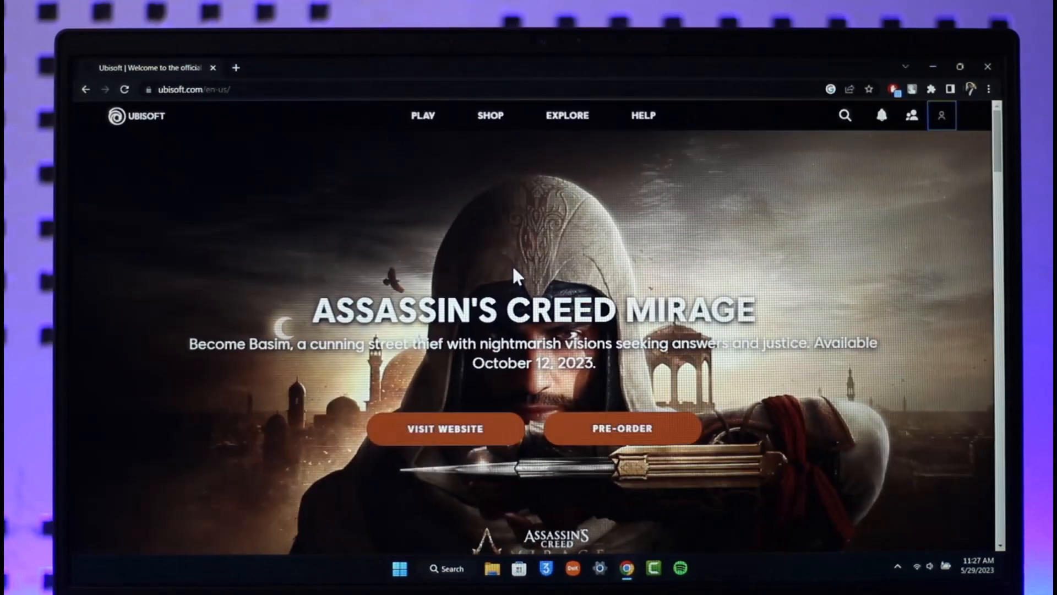